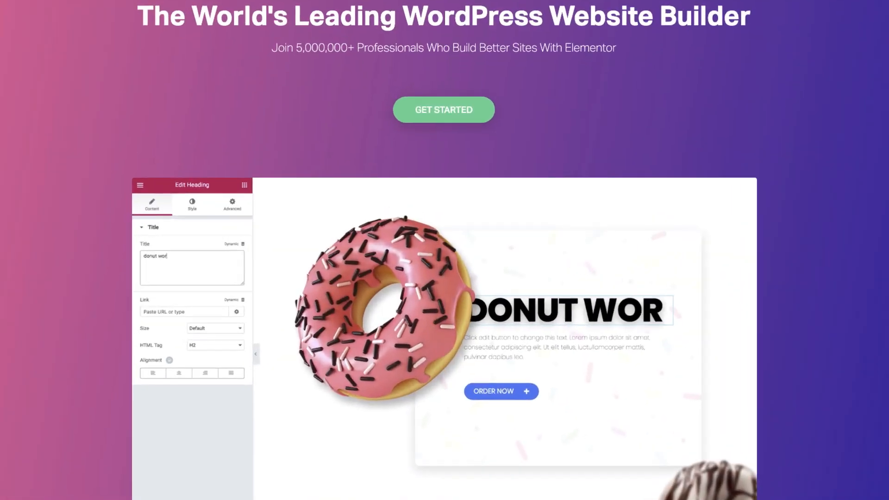
Leave the Elementor demo and go to the Bluehost web hosting home page.
click(192, 203)
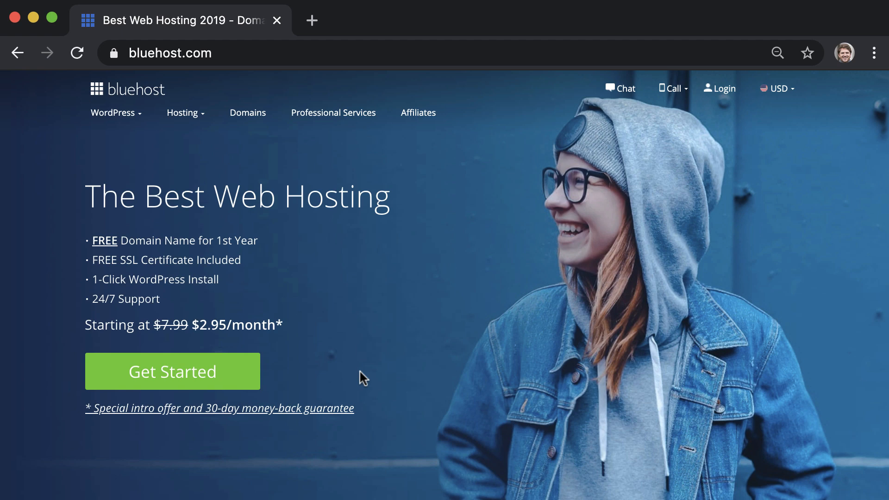
Start signup and choose the Basic shared hosting plan.
click(172, 370)
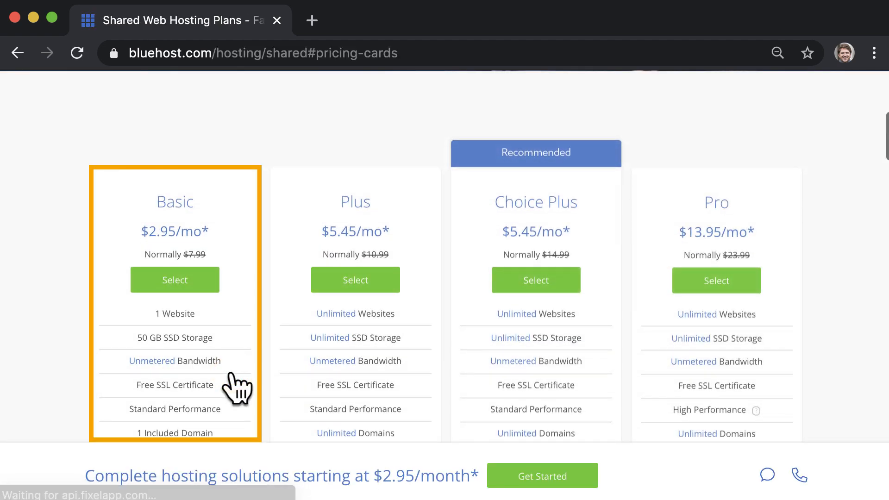
click(175, 280)
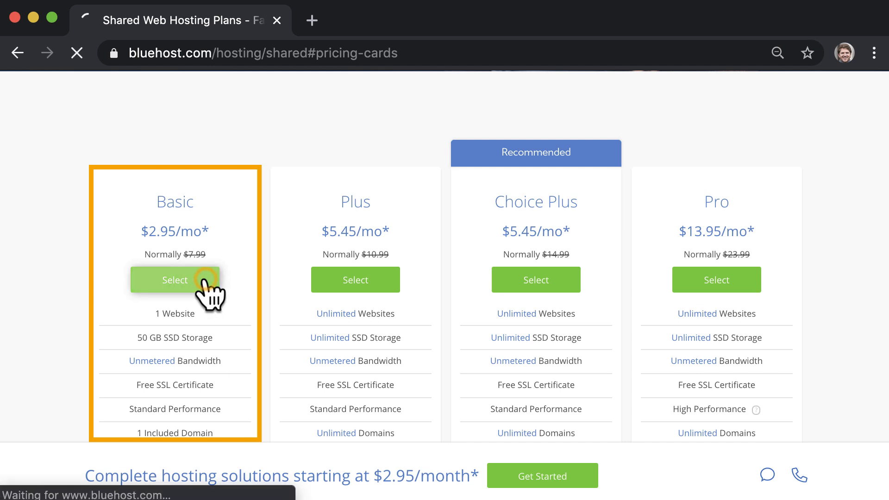
click(175, 279)
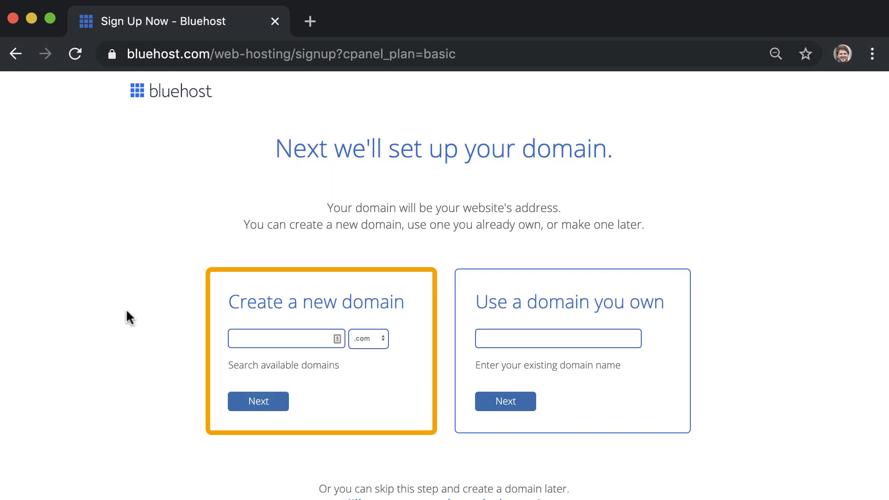
Enter websitesosimple as a new domain and confirm it is available.
click(571, 352)
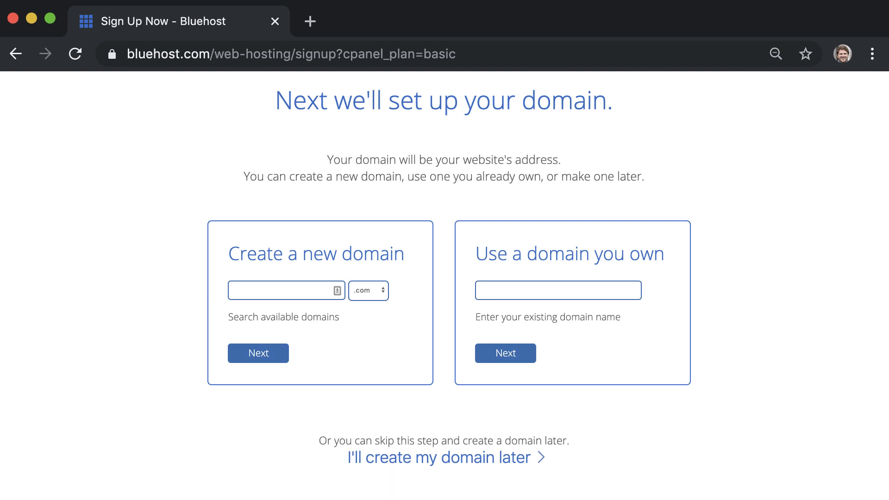
text(web)
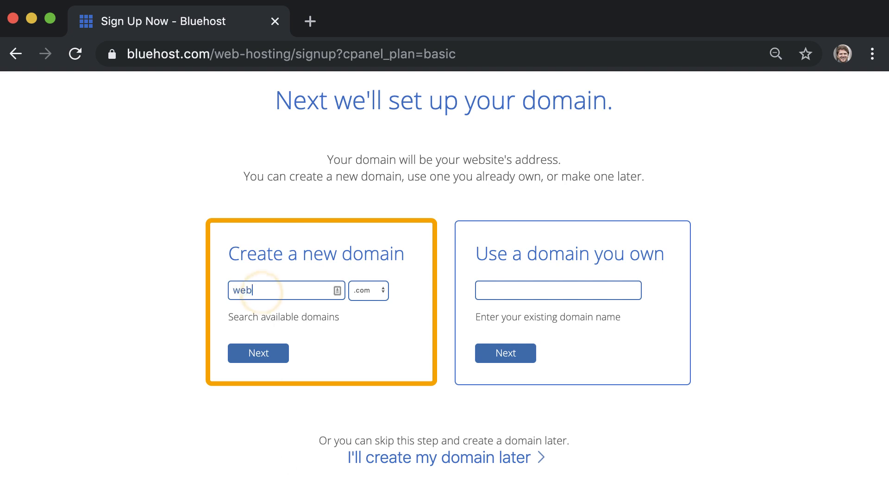
text(sitesosimple)
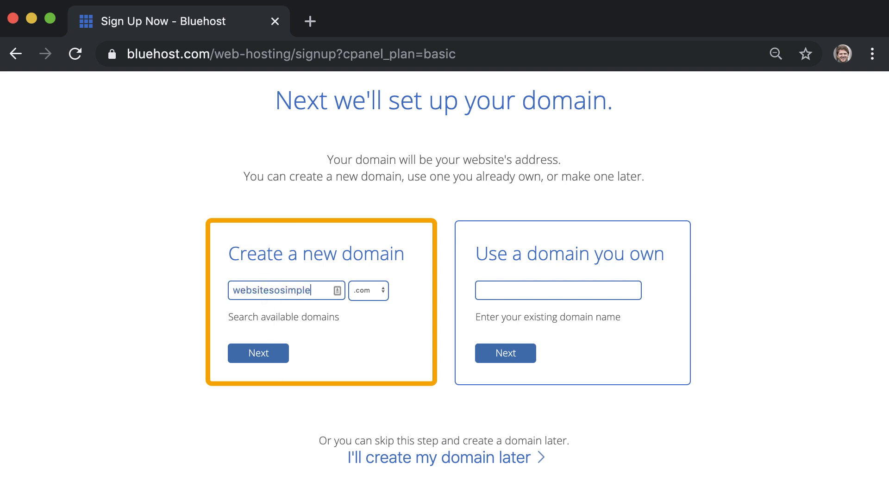
click(257, 353)
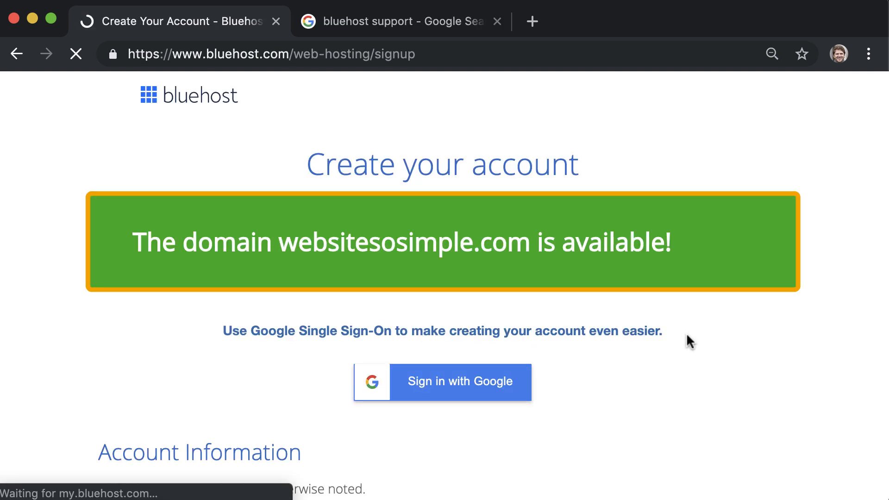
Fill in account information, complete the purchase and create the account password.
click(461, 382)
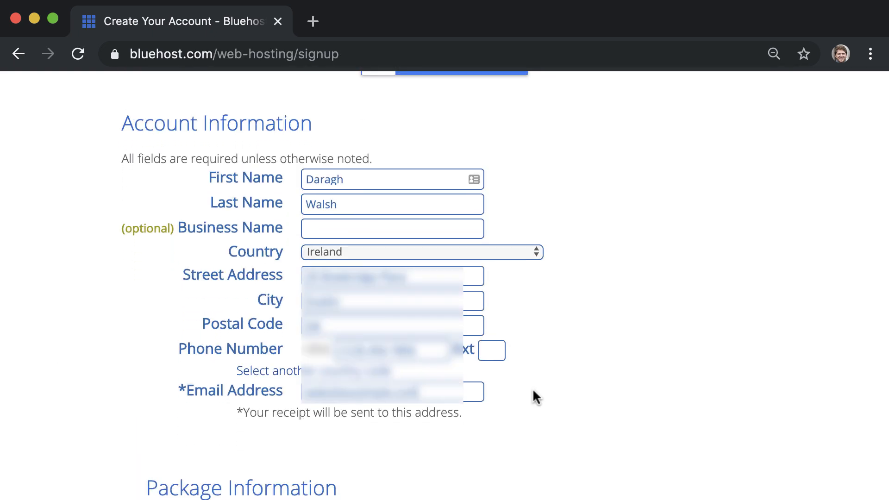
scroll(down, 3)
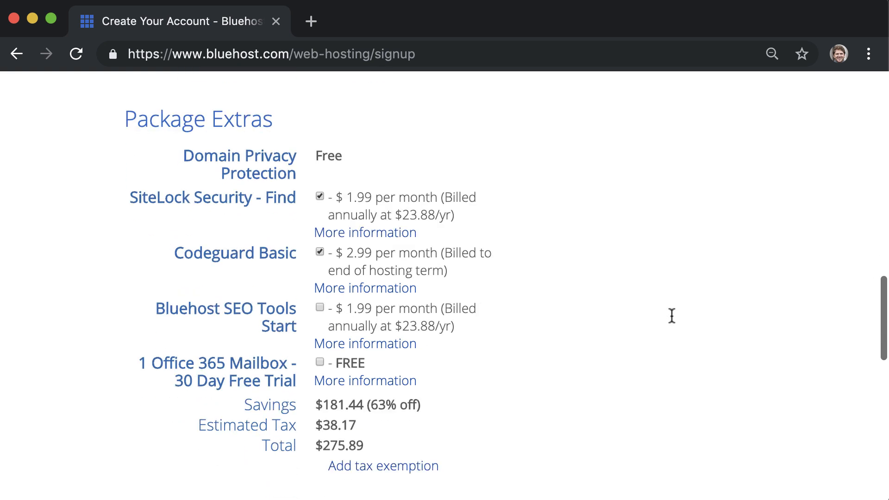
scroll(down, 3)
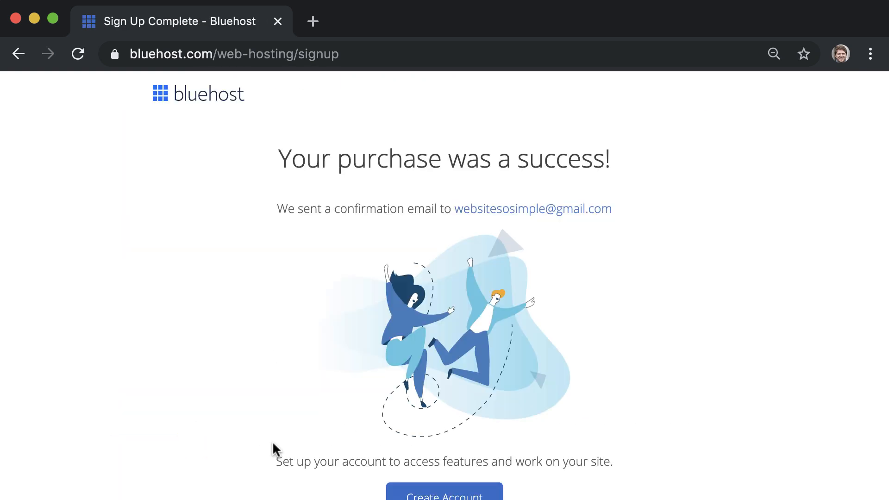
click(444, 491)
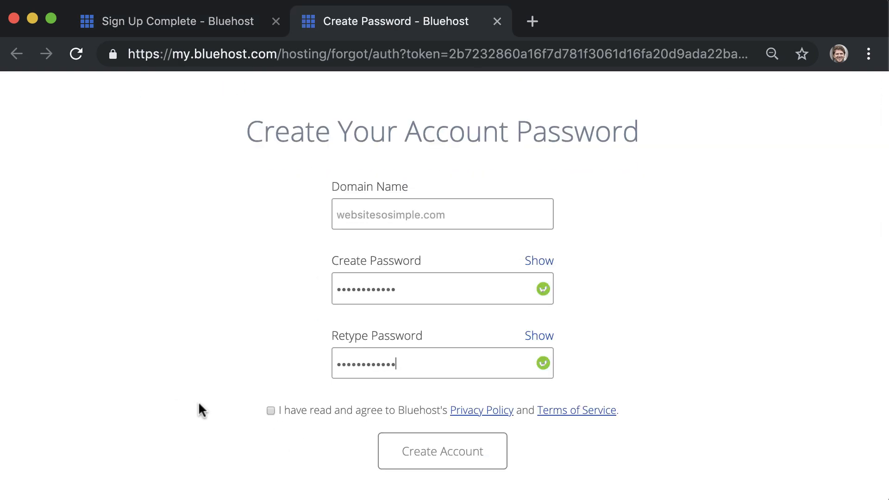
click(443, 451)
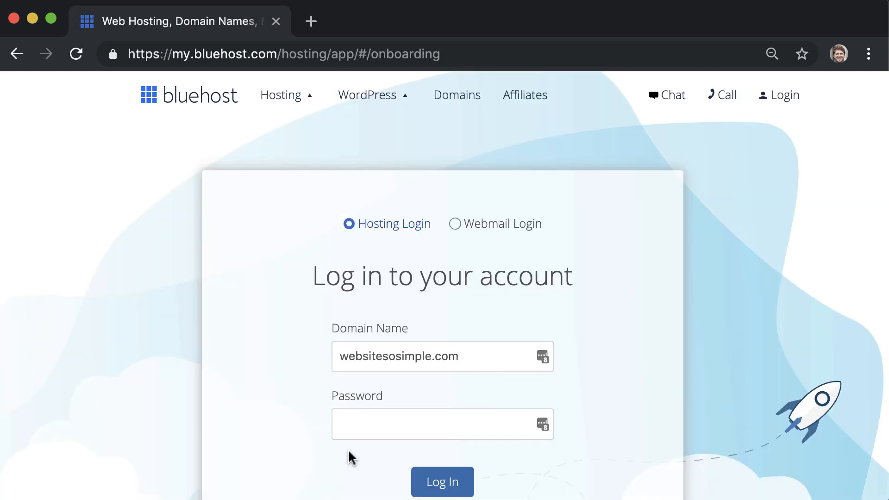
Log in, name the site WebsiteSoSimple, submit goals and comfort level, and skip the theme step.
click(442, 481)
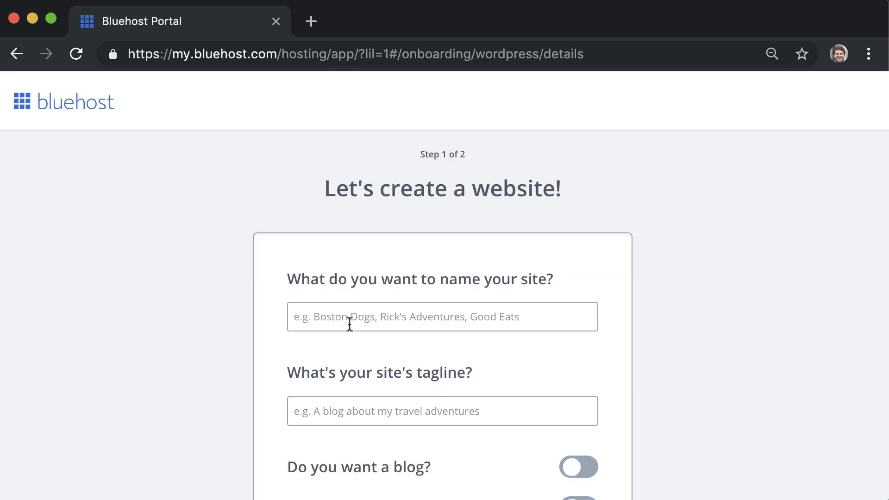
text(WebsiteSoSimple)
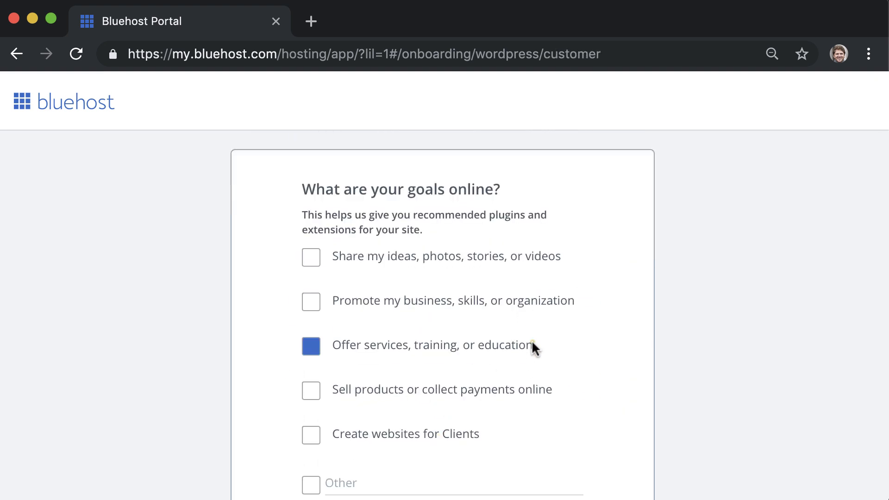
scroll(down, 3)
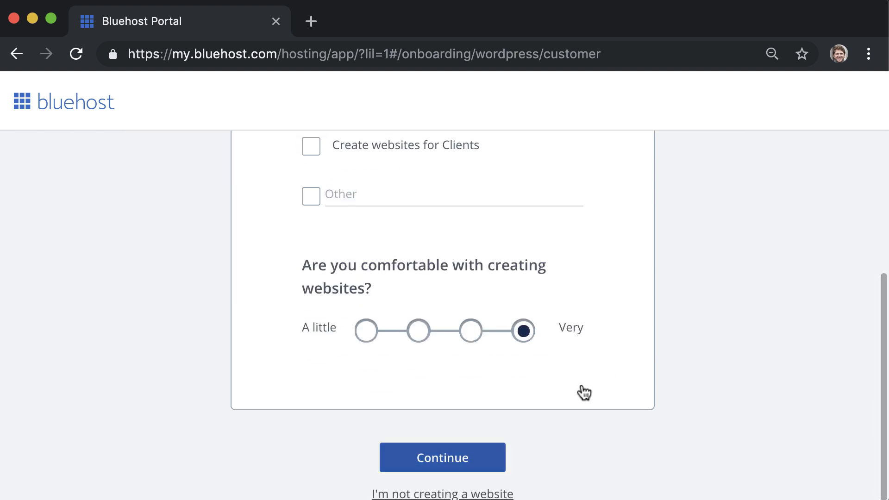
click(442, 458)
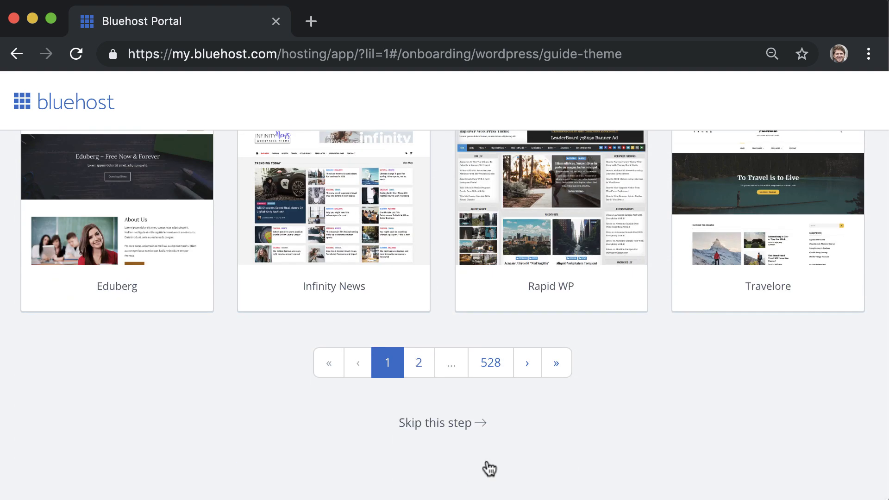
click(442, 422)
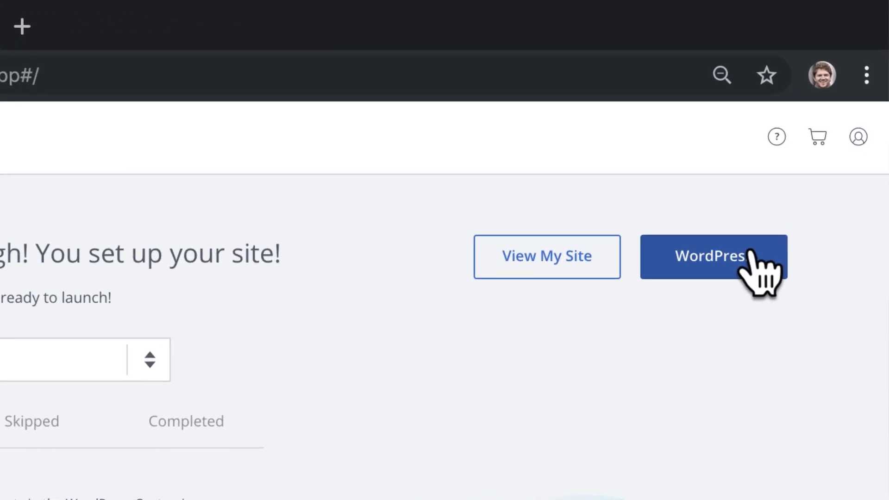
Go to the WordPress dashboard and visit the live site showing the Hello world! post.
click(710, 257)
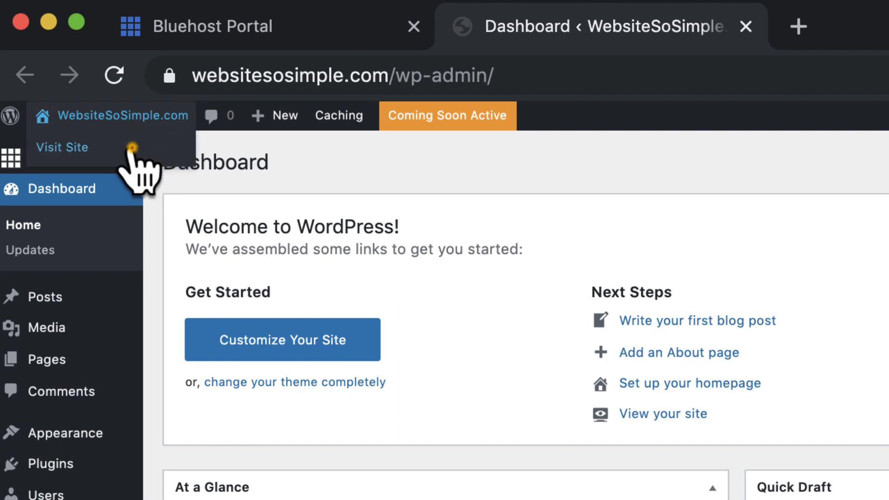
click(61, 147)
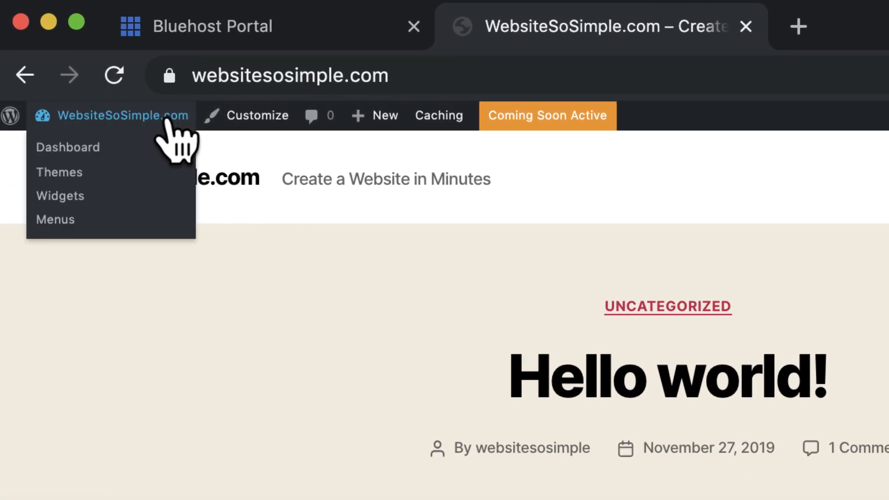
From Appearance > Themes, search astra, then install and activate the Astra theme.
click(68, 147)
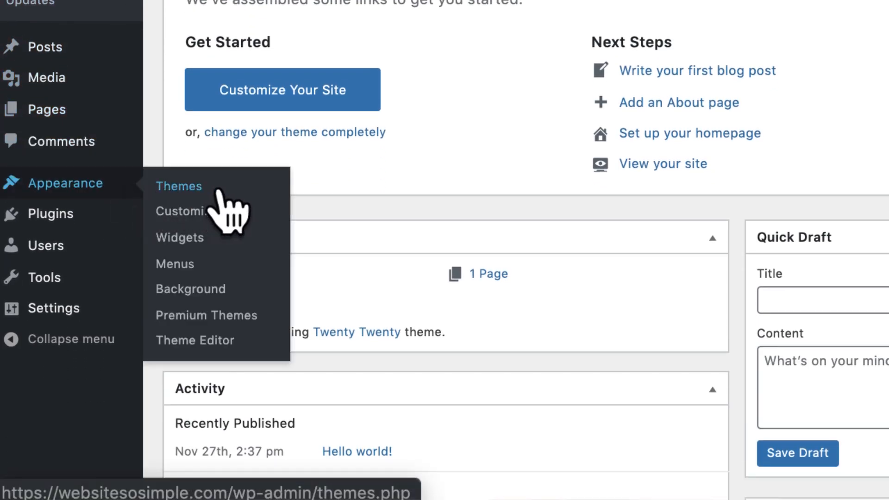
click(178, 186)
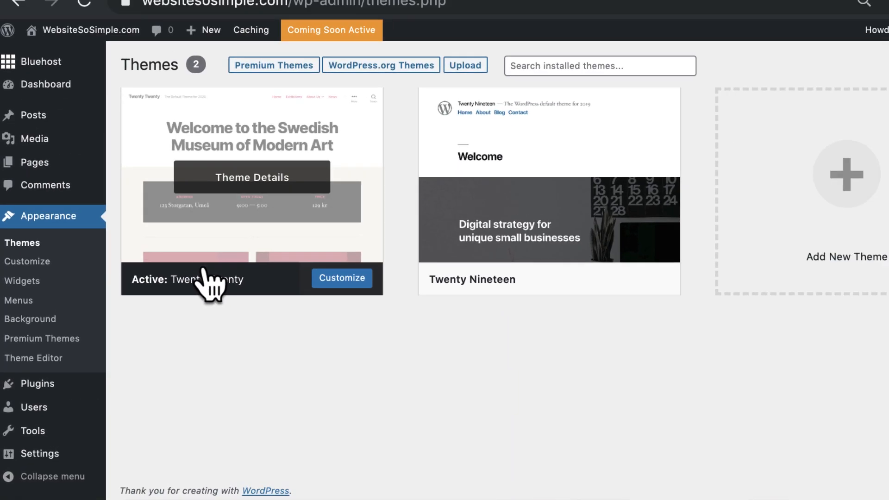
click(762, 223)
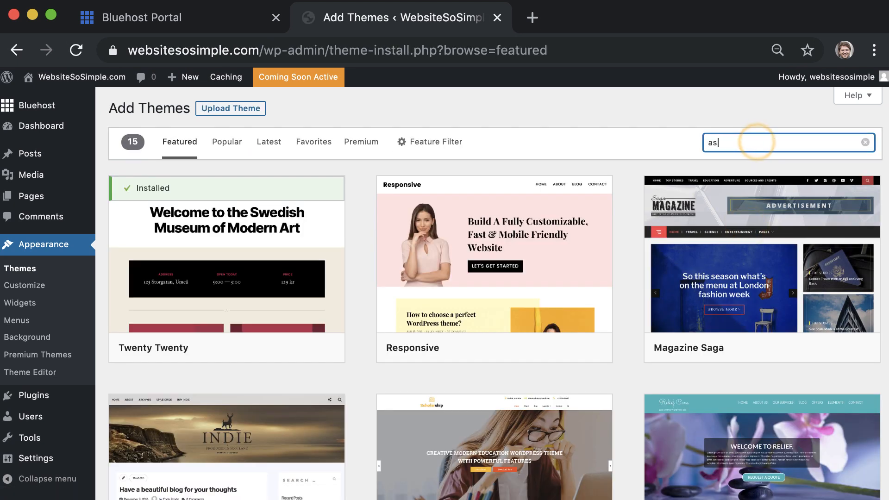
text(astra)
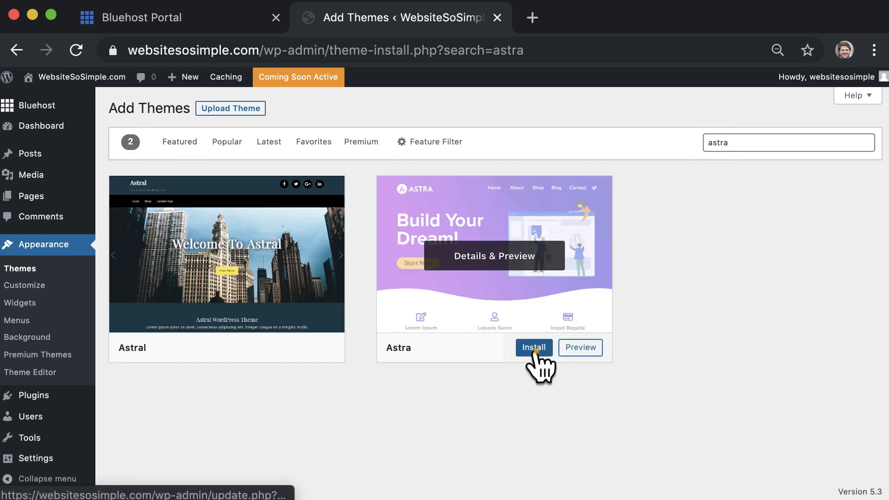
click(533, 347)
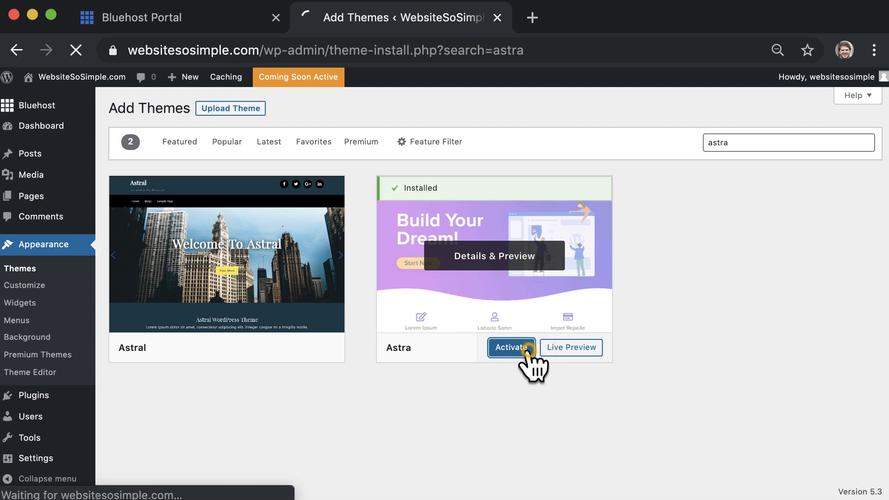
click(511, 348)
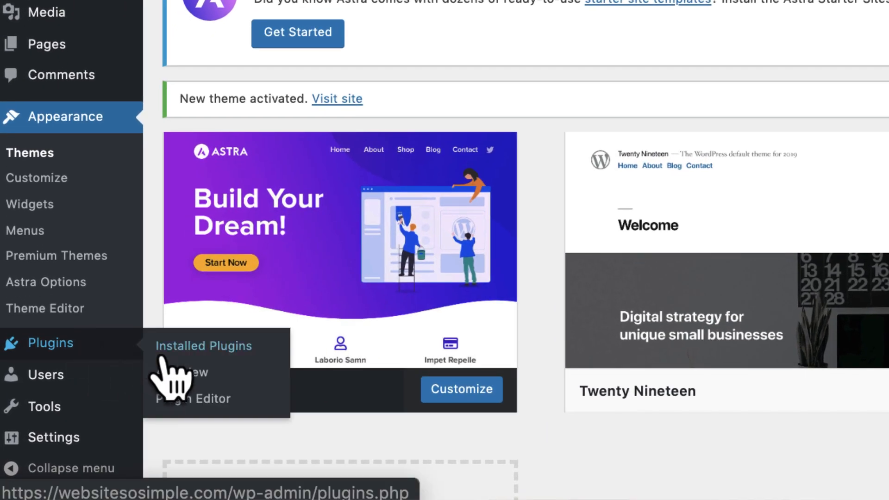
From Plugins > Add New, search astra and install the Astra Starter Sites plugin.
click(187, 372)
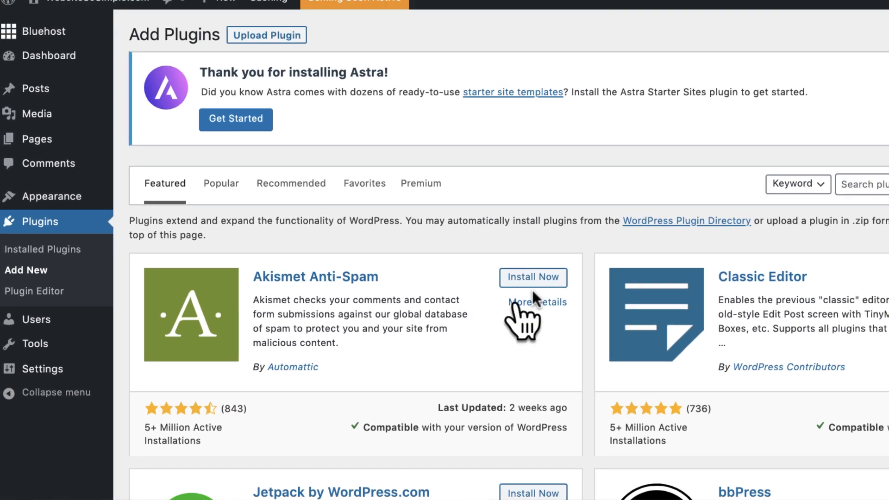
text(astra)
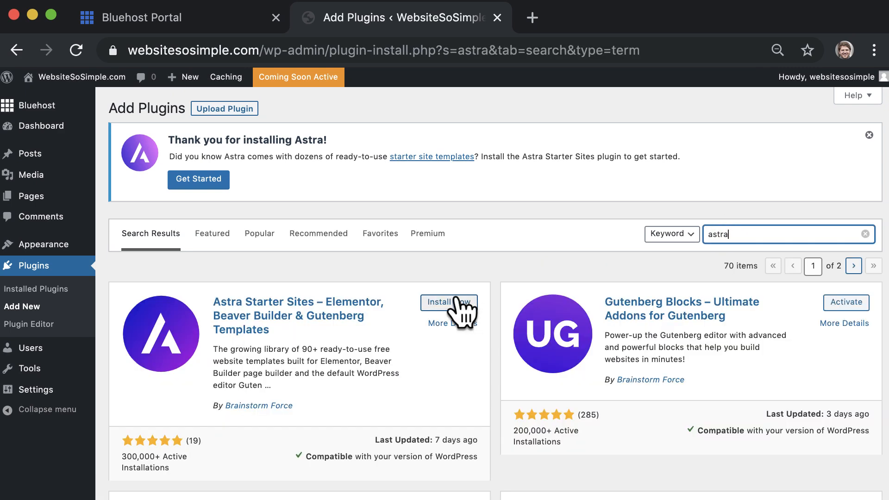
click(448, 302)
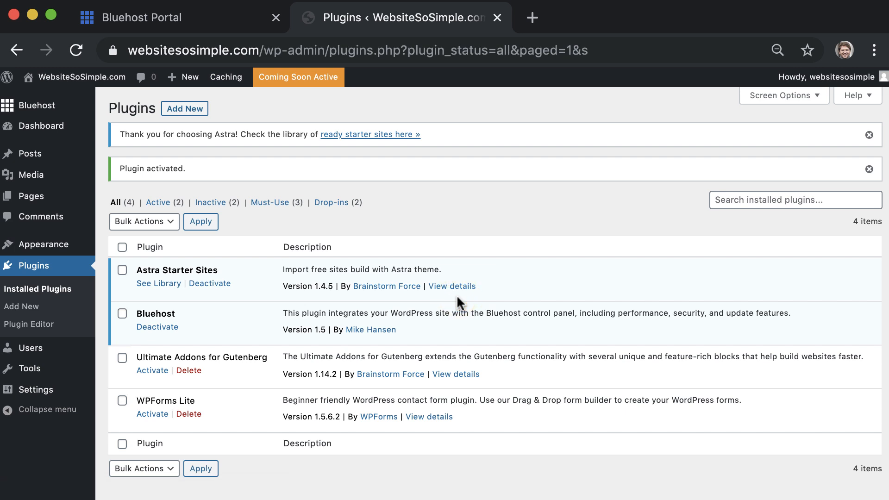
mouse_move(459, 307)
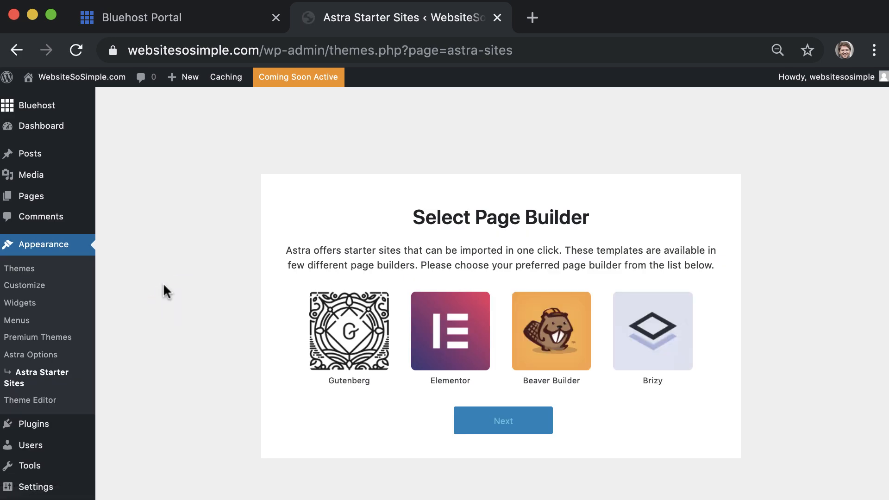
Choose Elementor as page builder, filter to Free starter sites and browse the templates.
click(450, 332)
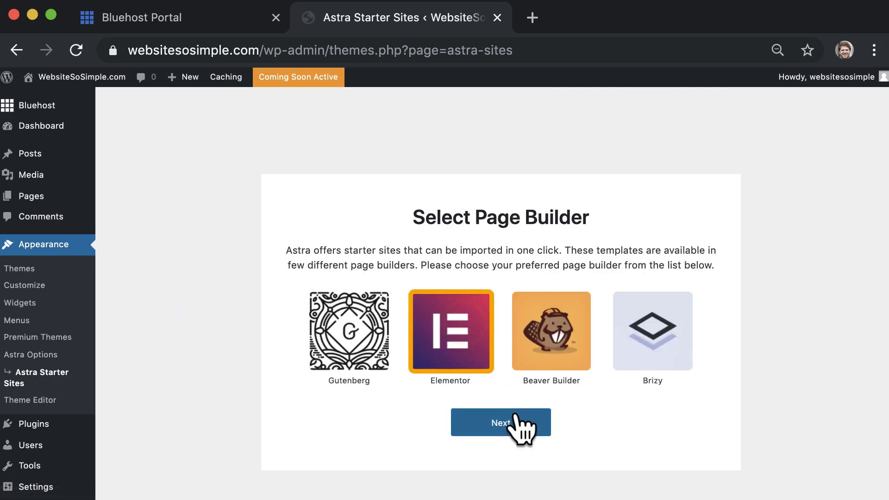
click(500, 423)
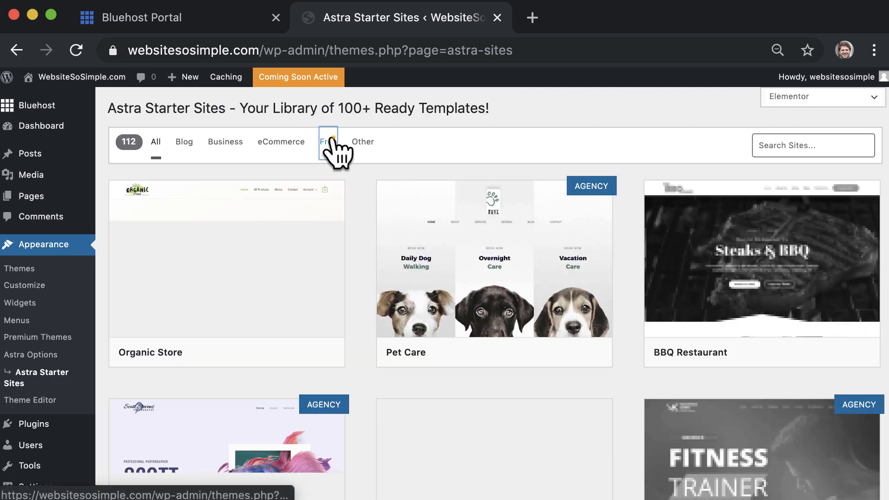
click(325, 141)
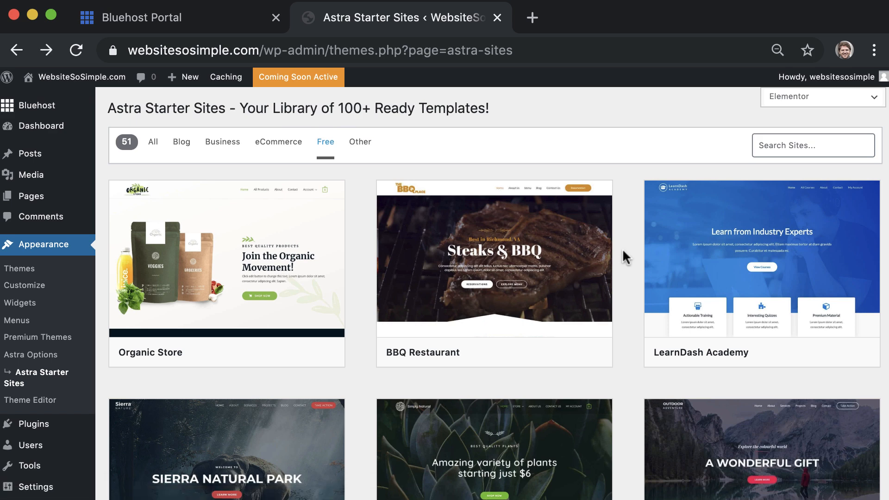
scroll(down, 3)
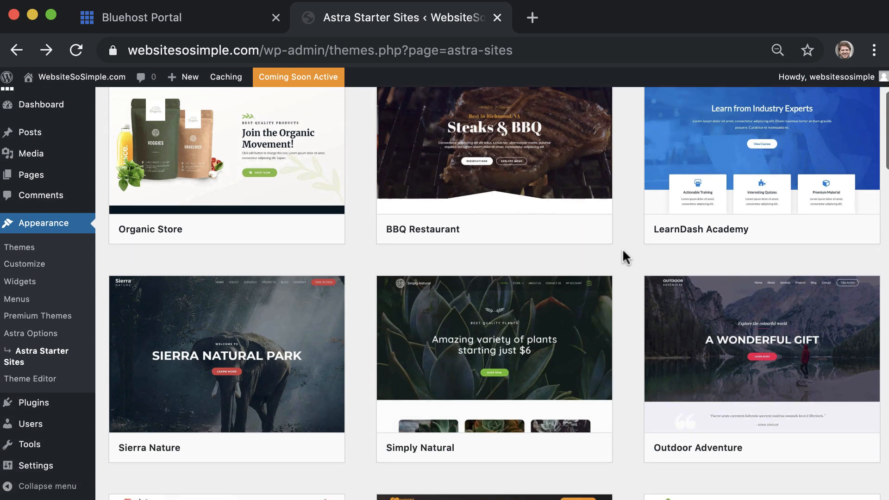
scroll(down, 3)
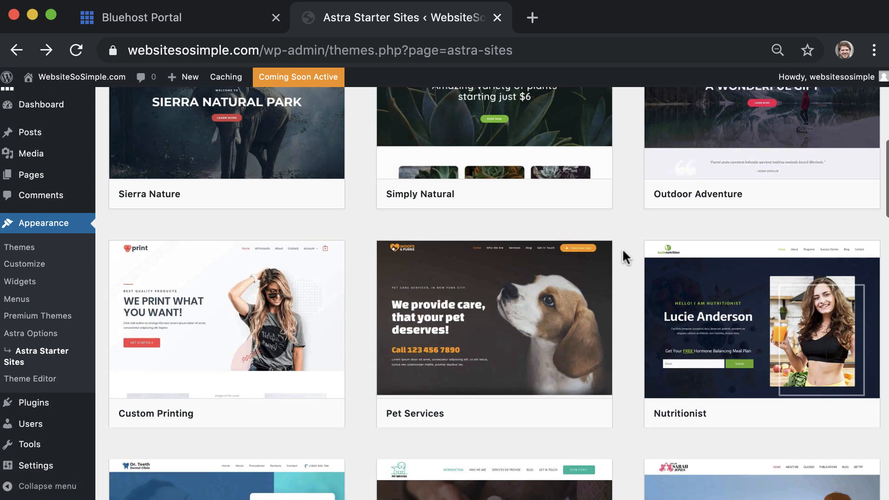
scroll(down, 3)
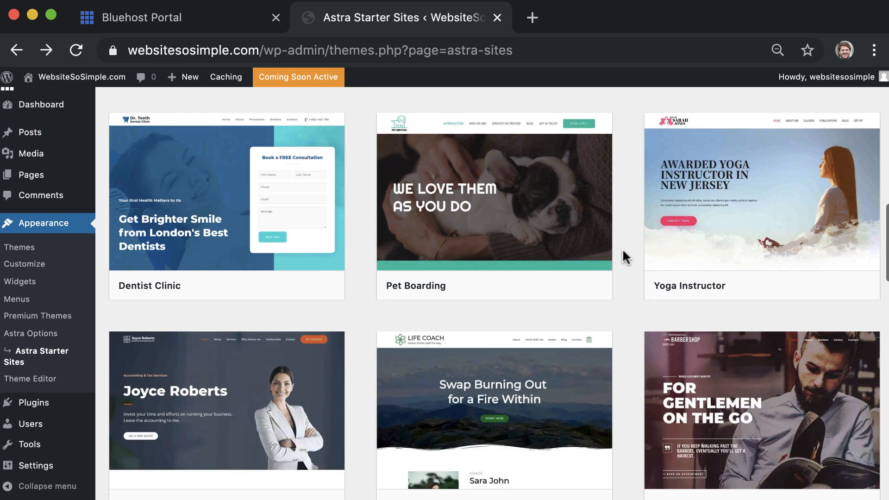
scroll(down, 3)
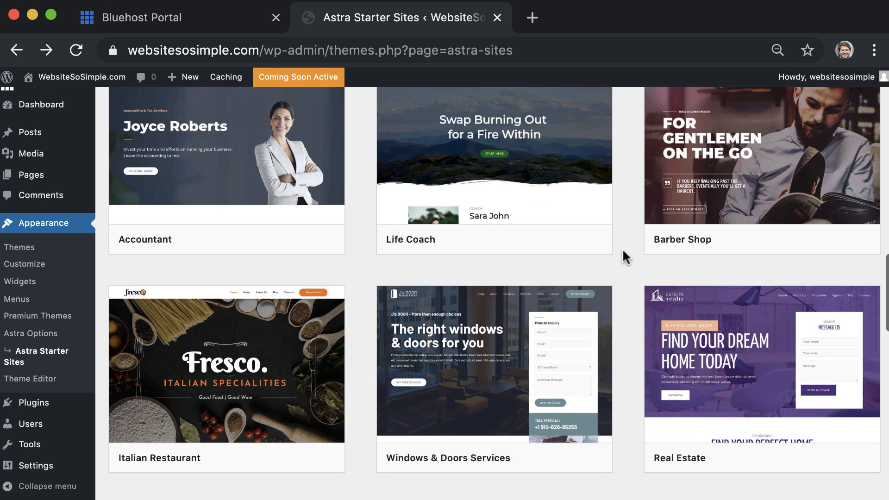
scroll(down, 3)
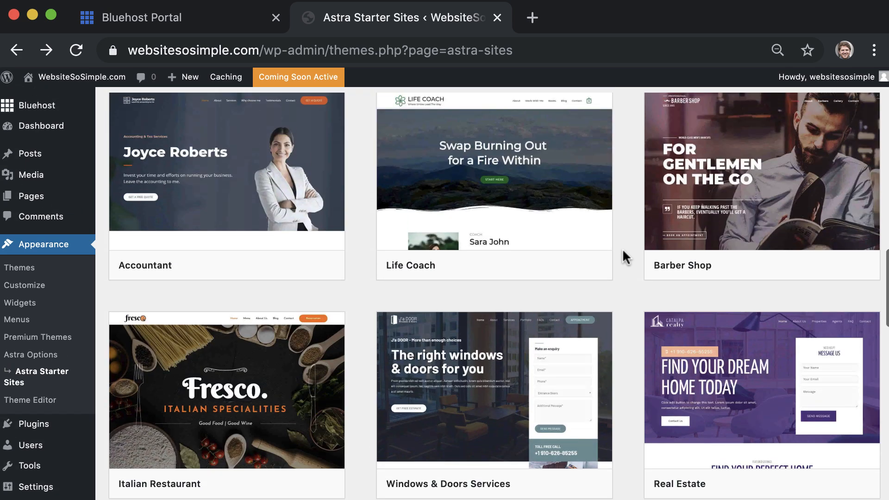
scroll(down, 3)
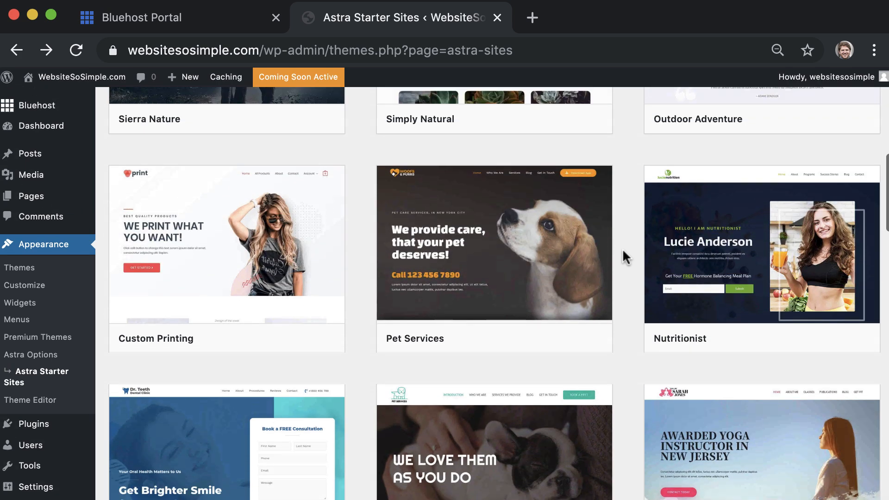
scroll(up, 3)
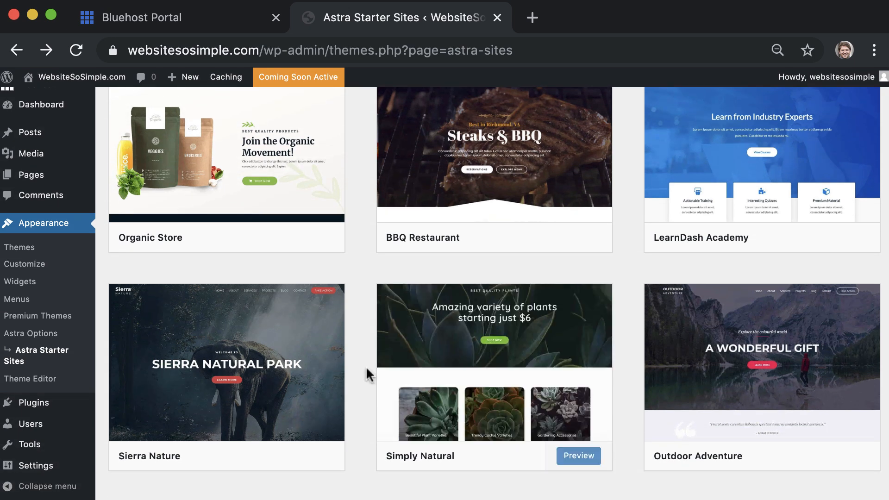
Preview the Sierra Nature template, import it and view the imported live site.
click(226, 363)
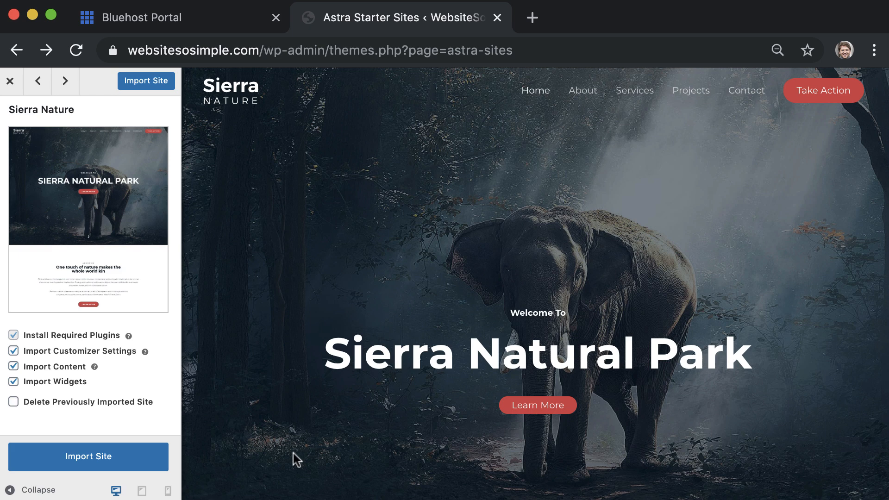
click(88, 457)
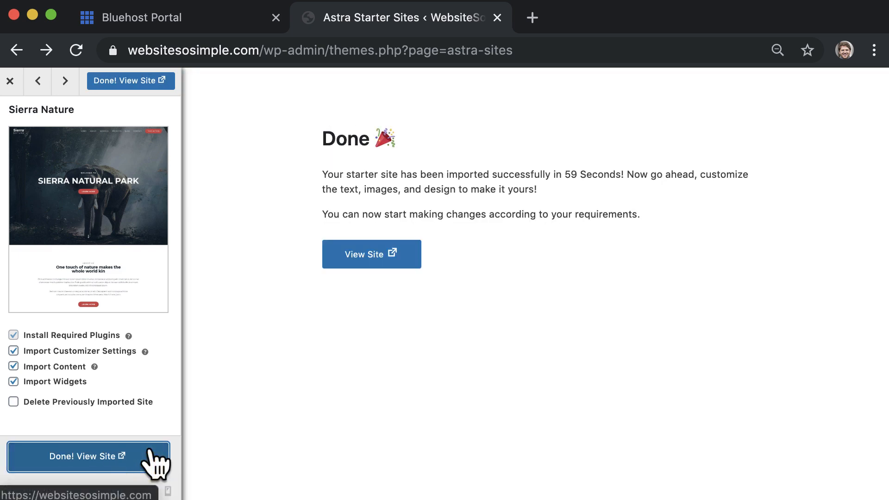
click(88, 457)
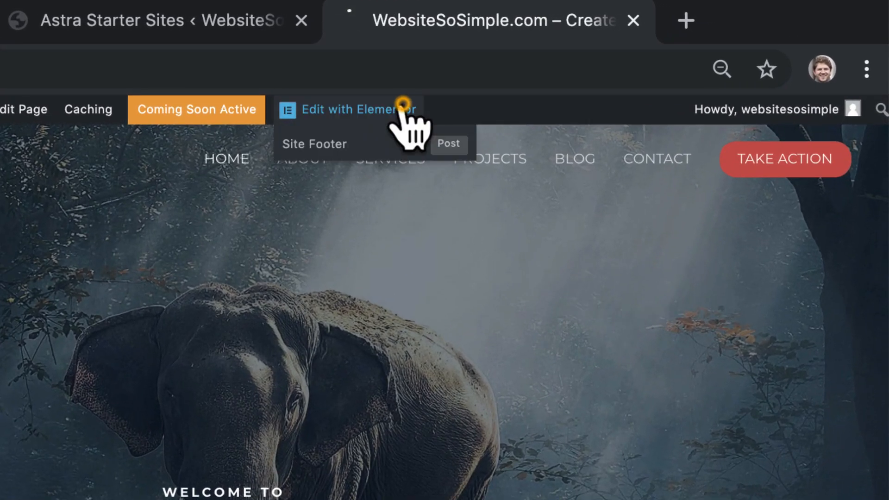
Use Edit with Elementor from the admin bar to open the home page.
click(347, 110)
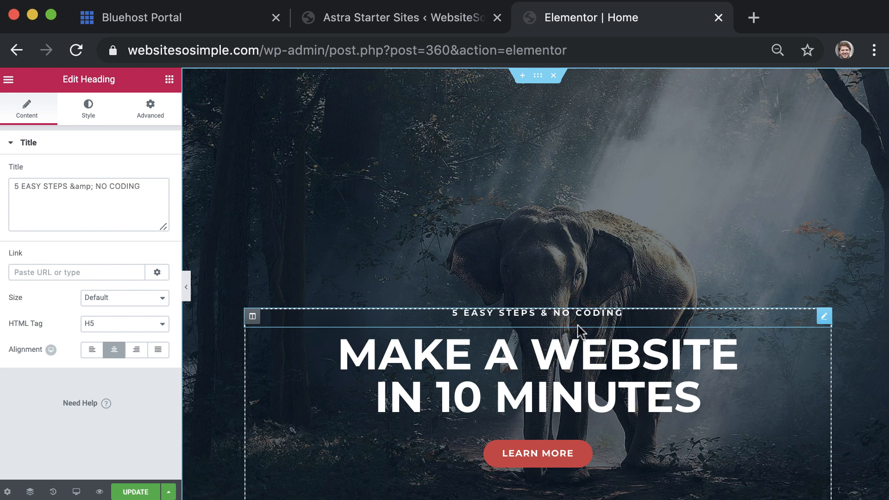
Style the hero's Watch Video button with an orange background and black text.
click(538, 453)
text(WATCH VIDEO)
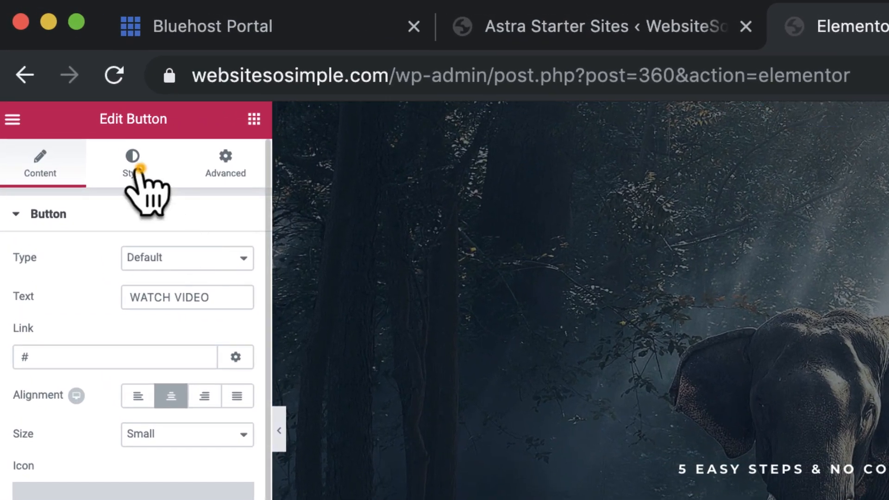
click(134, 163)
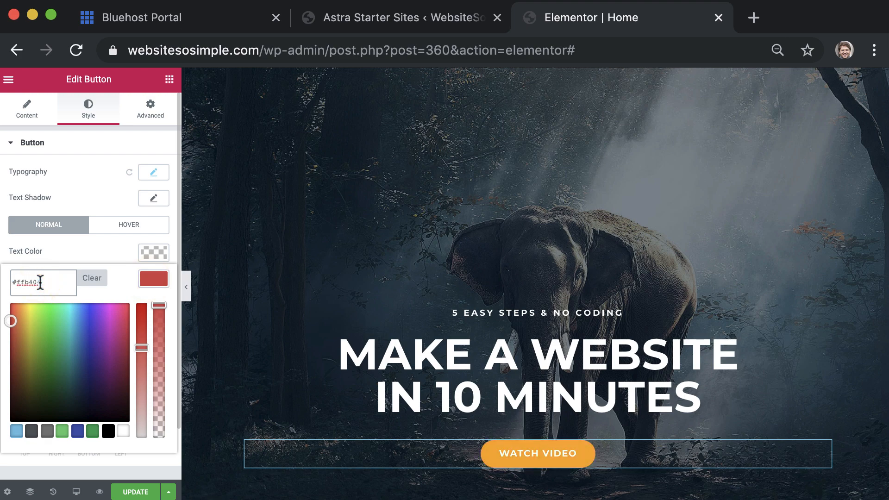
click(92, 279)
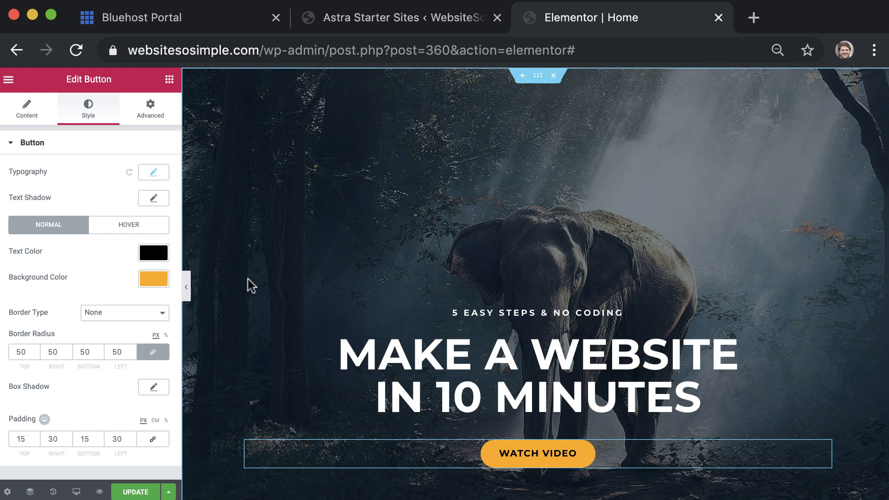
Set the hero section's classic background image to the man-with-laptop photo from the Media Library.
right_click(270, 273)
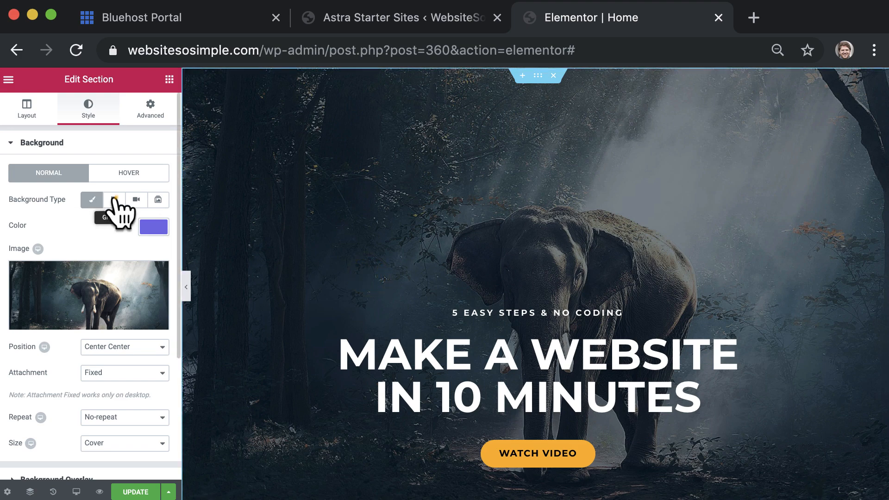
click(137, 200)
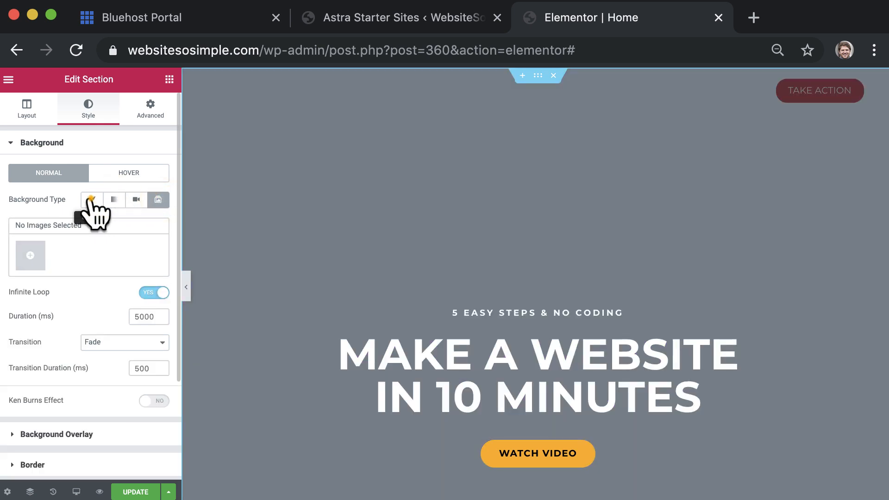
click(30, 255)
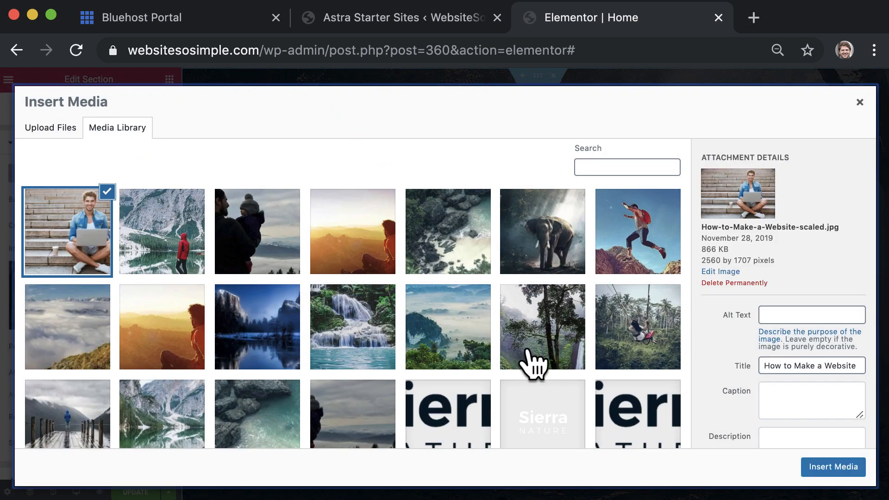
click(832, 467)
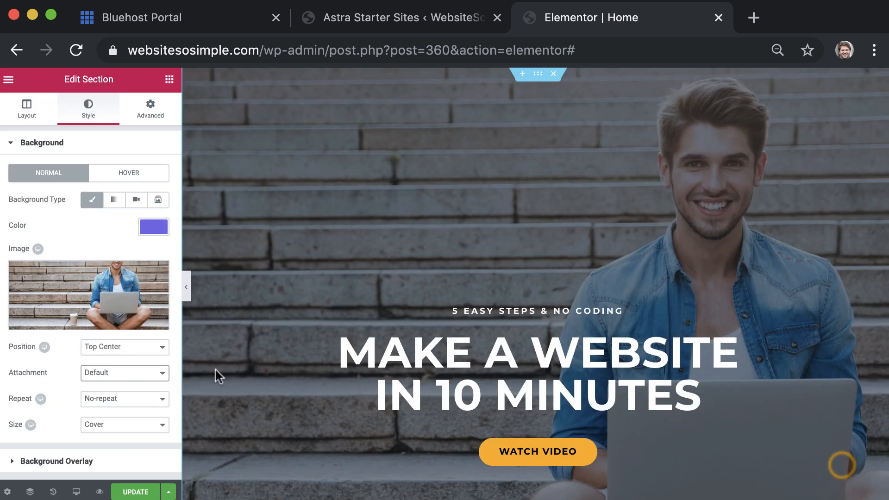